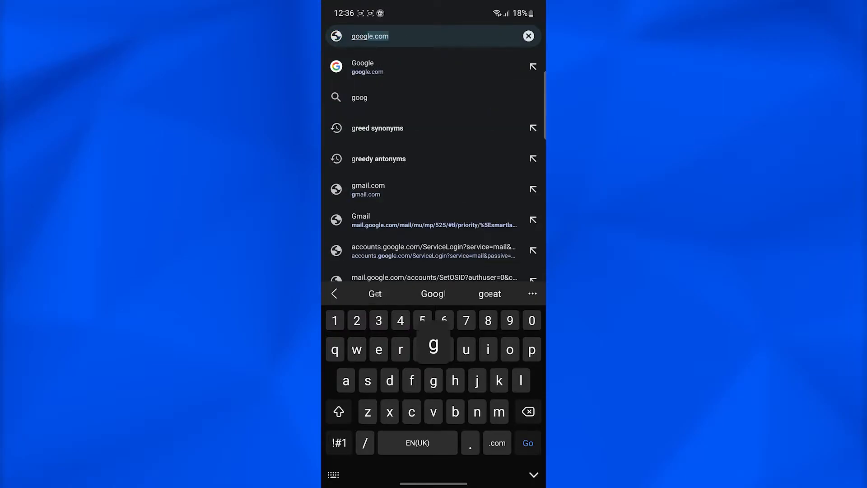
Step: Load the Google home page at google.com in Chrome
{"action": "left_click", "coordinate": [527, 443]}
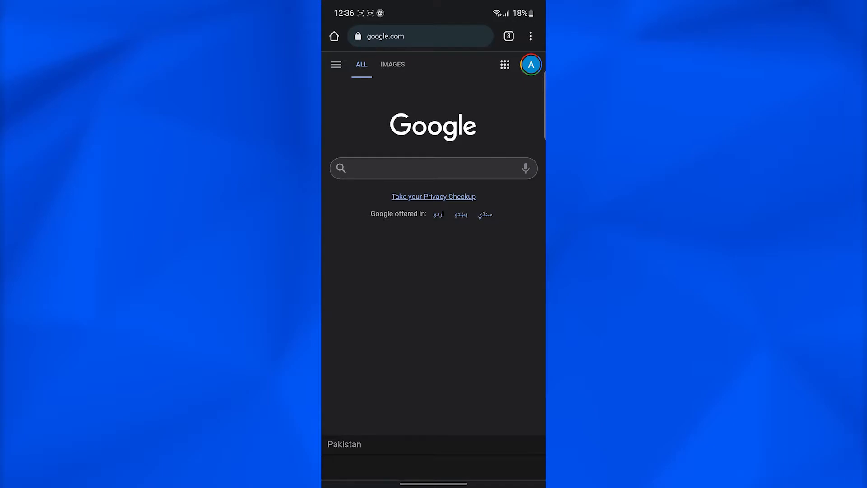
Step: Search Google for "discord servers" to list DISBOARD's public server results
{"action": "left_click", "coordinate": [433, 168]}
{"action": "type", "text": "discord servers"}
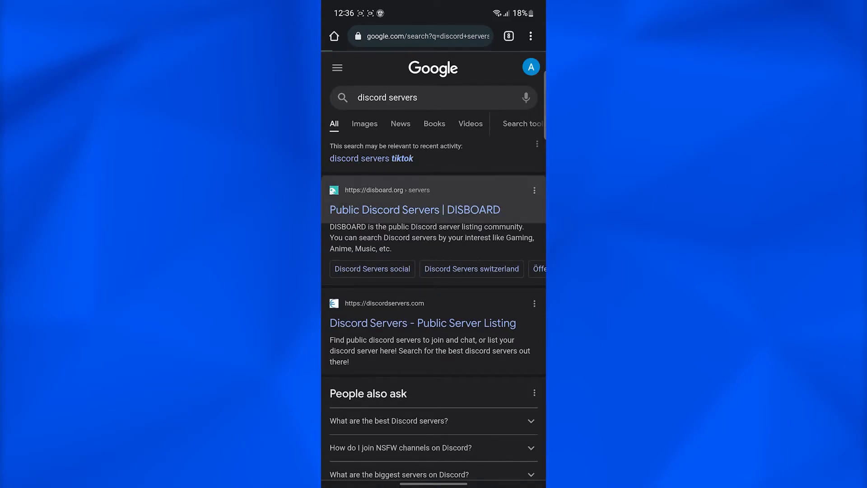
Step: Browse DISBOARD's public server list and choose Join This Server on 春巻きギャング V.2
{"action": "left_click", "coordinate": [414, 209]}
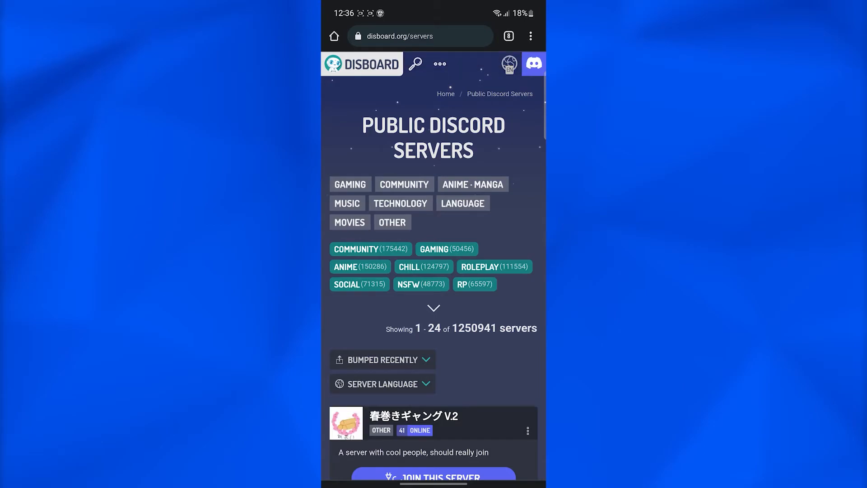
{"action": "scroll", "scroll_direction": "down", "scroll_amount": 3}
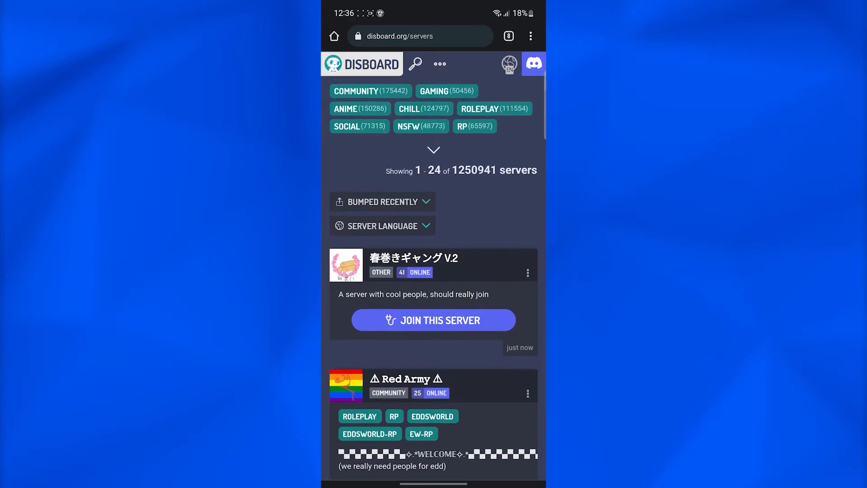
{"action": "left_click", "coordinate": [432, 320]}
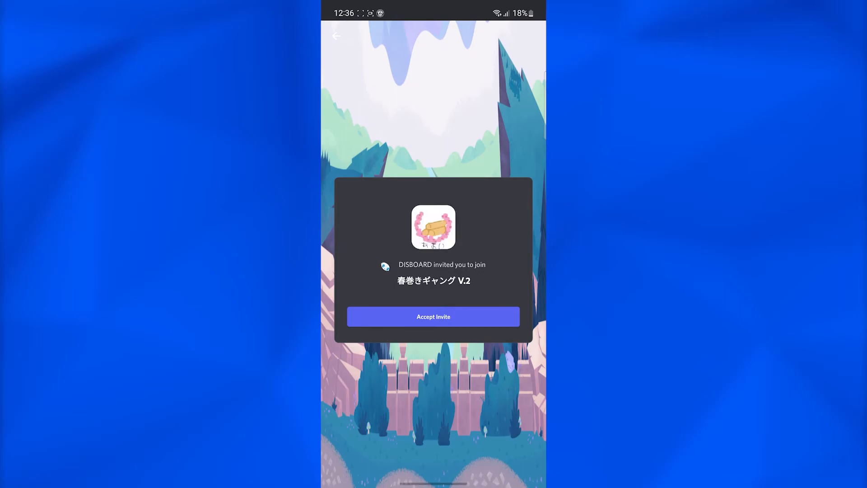
Step: Accept the invite and land in the joined server's #bump channel in Discord
{"action": "left_click", "coordinate": [433, 317]}
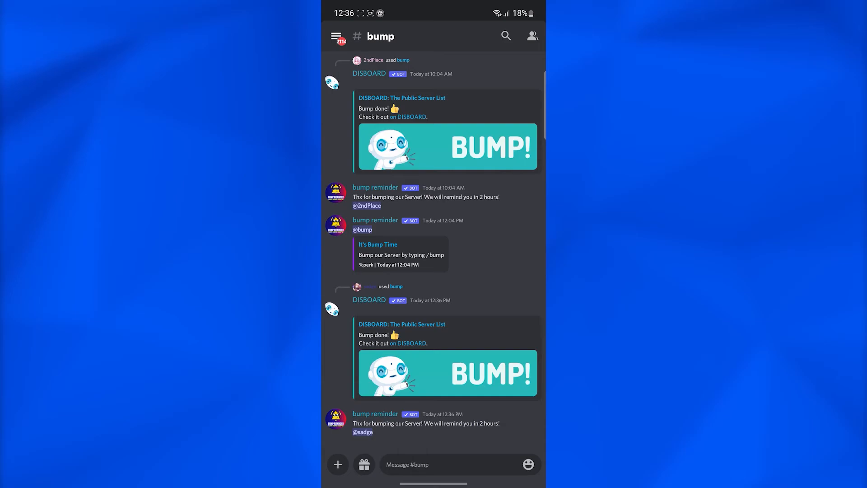
{"action": "left_click", "coordinate": [336, 36]}
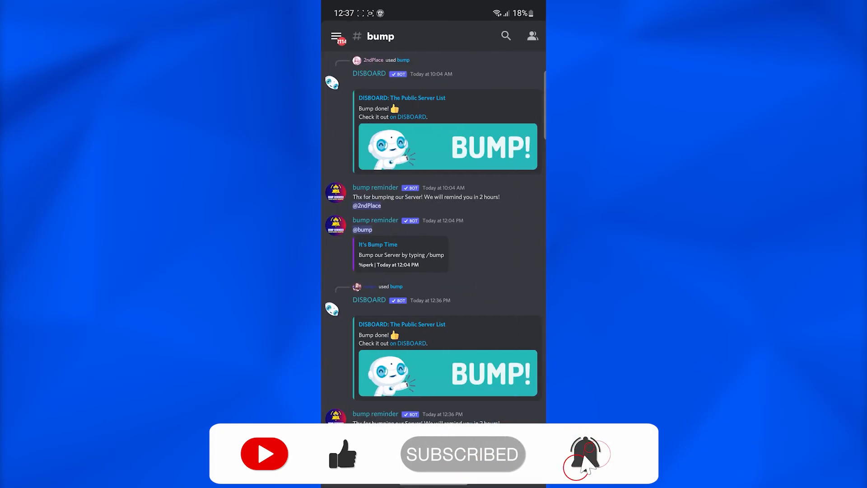
{"action": "left_click", "coordinate": [585, 454]}
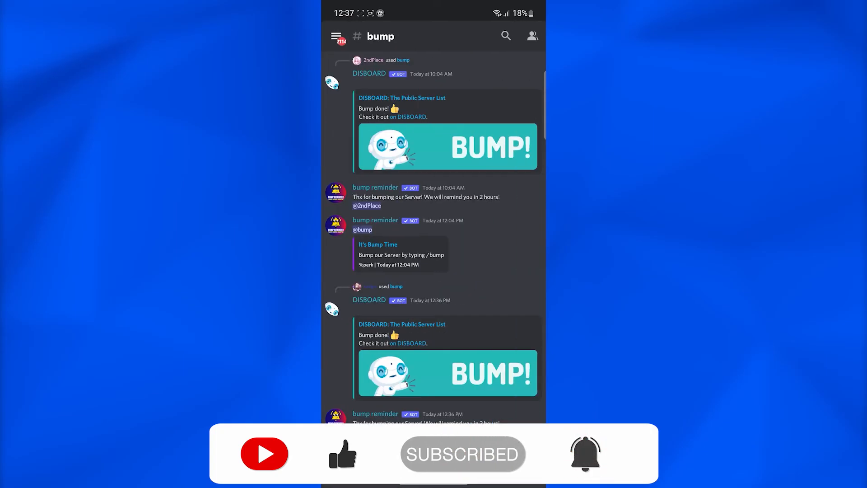